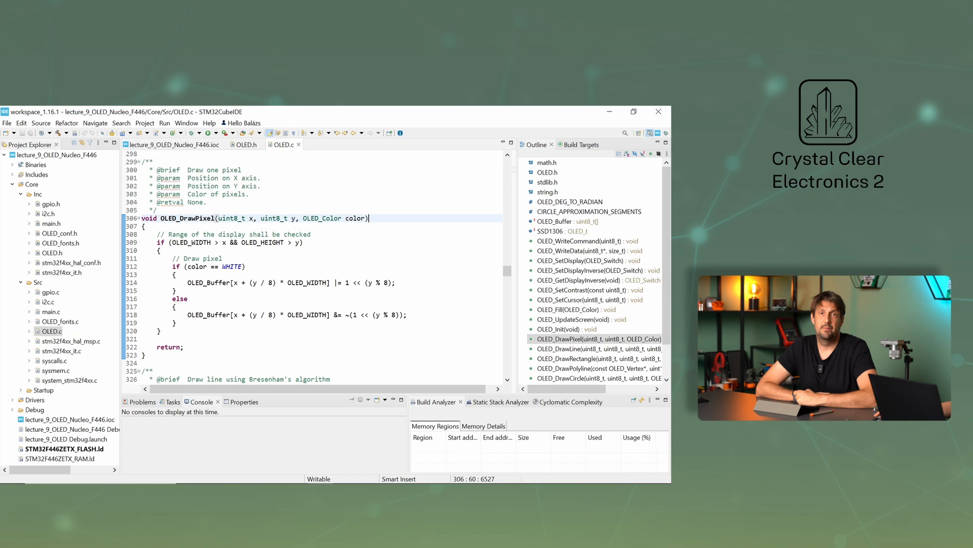
# Walk through OLED_DrawPixel's parameters, display range check, and |= / &= bit operations
pyautogui.doubleClick(235, 218)
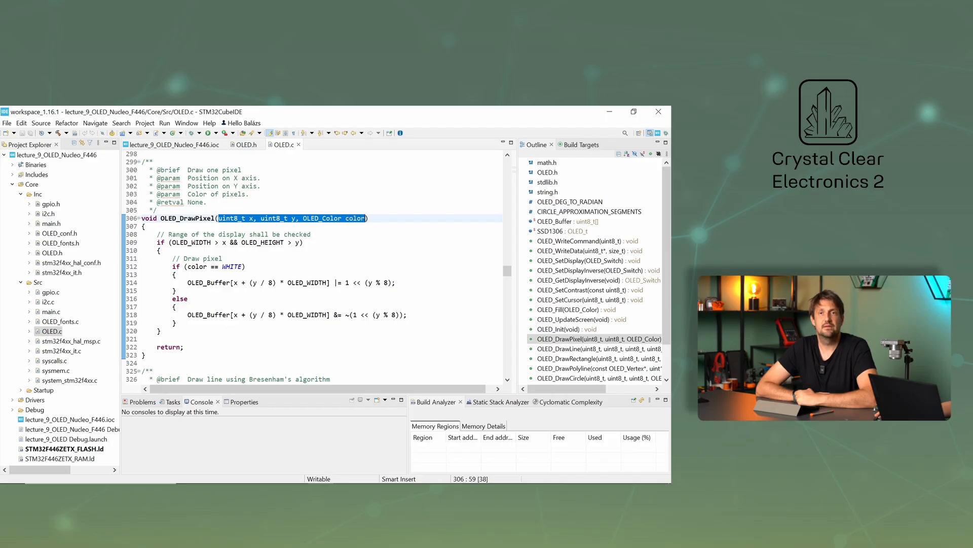
pyautogui.click(368, 218)
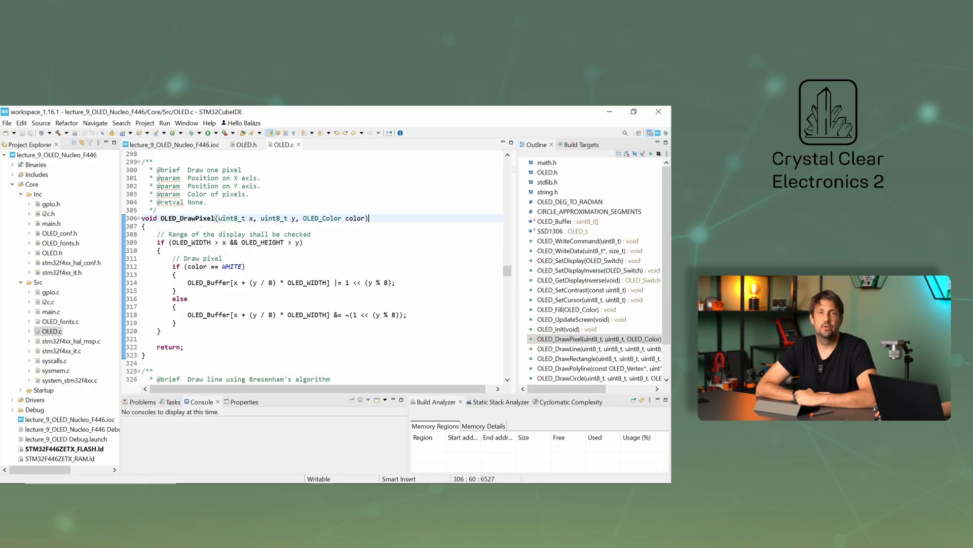
pyautogui.click(304, 242)
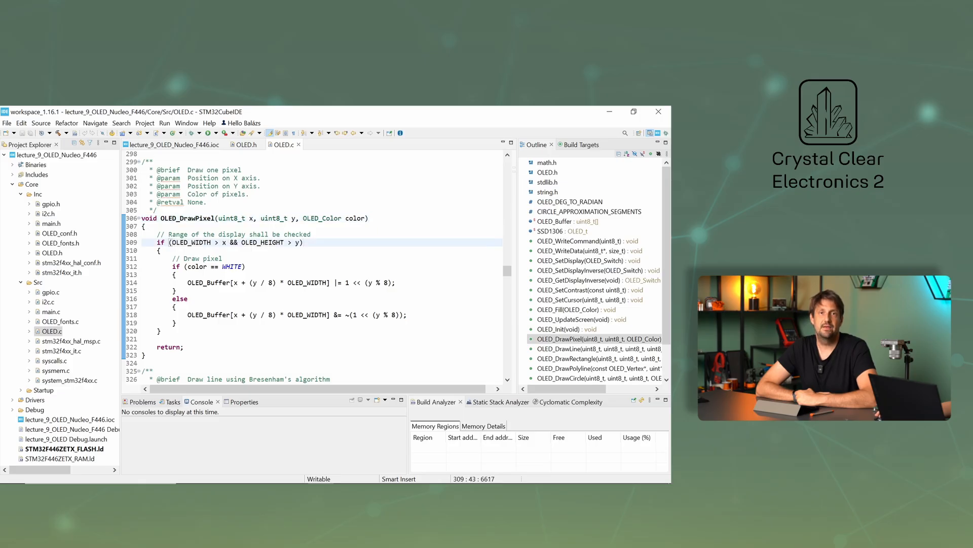
pyautogui.click(224, 258)
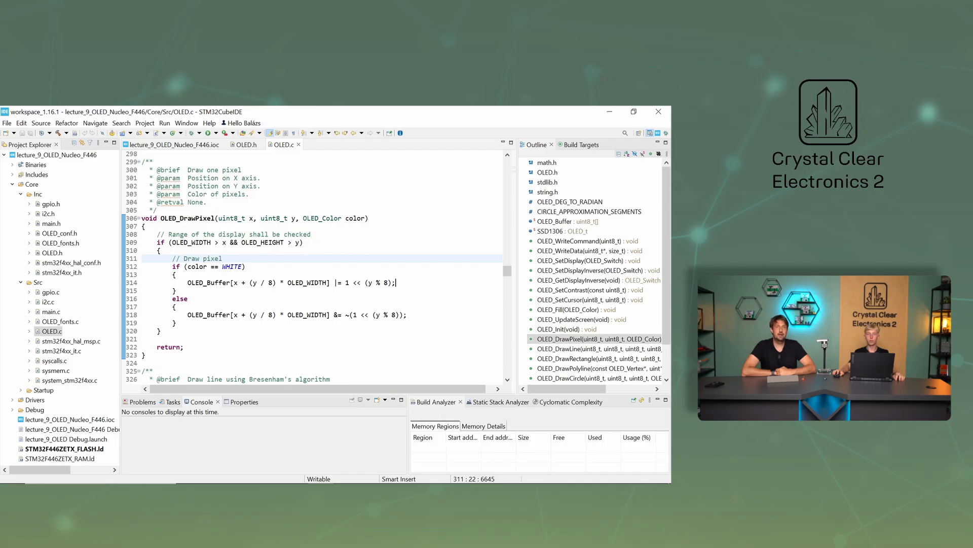
pyautogui.click(395, 282)
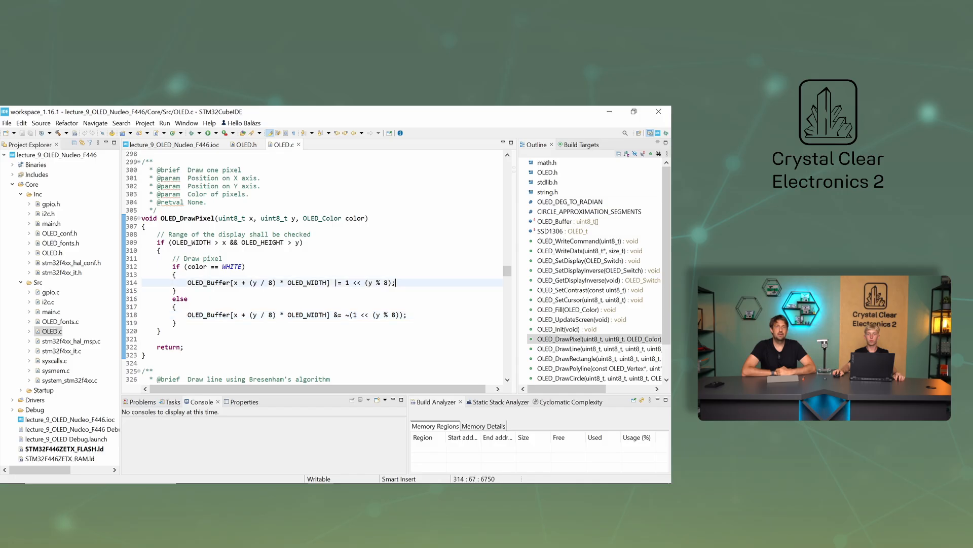
pyautogui.click(334, 283)
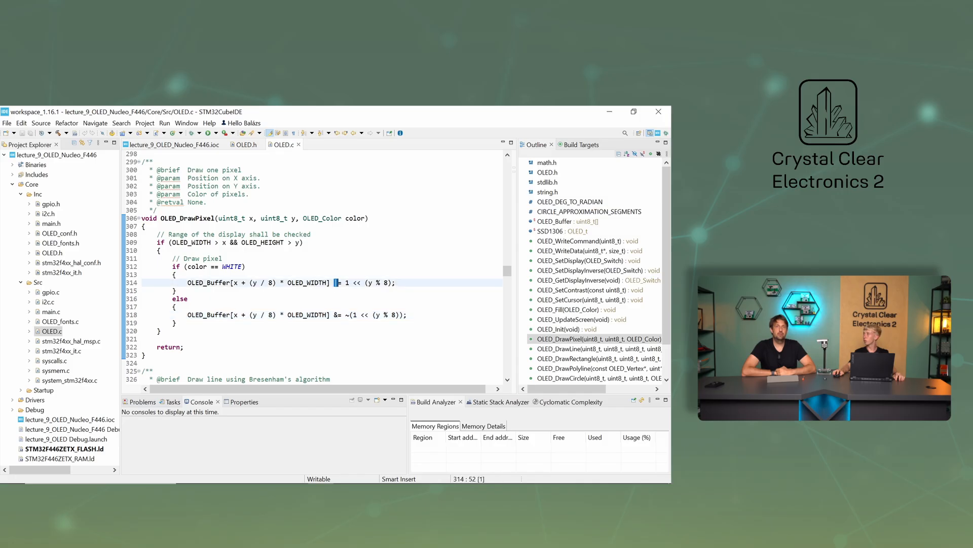
pyautogui.click(338, 315)
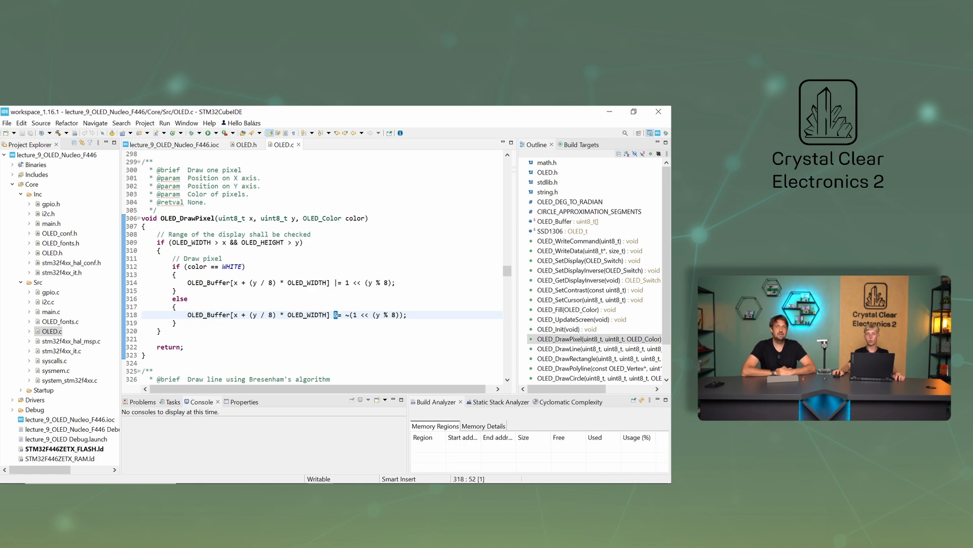
# Move from OLED_DrawRectangle on to OLED_DrawPolyline via the Outline view
pyautogui.click(584, 348)
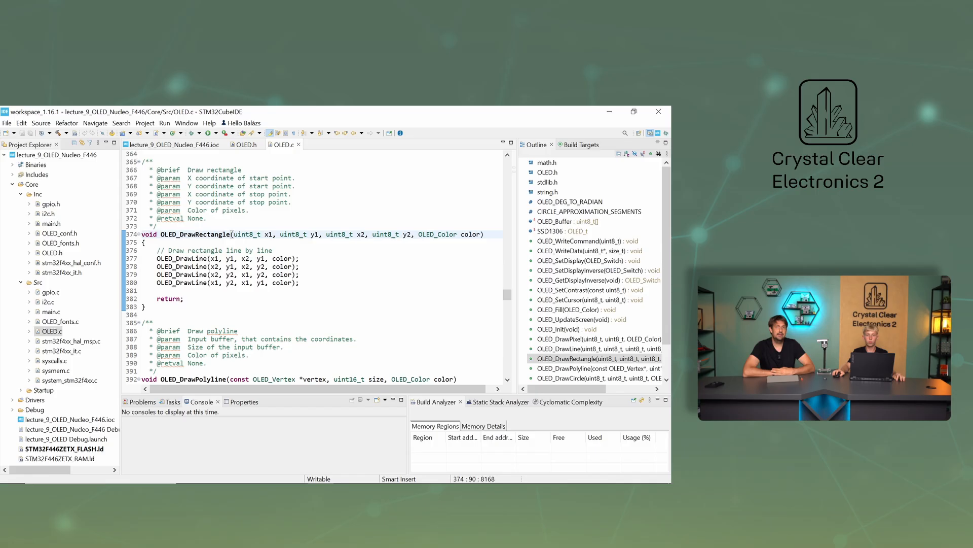
pyautogui.click(484, 235)
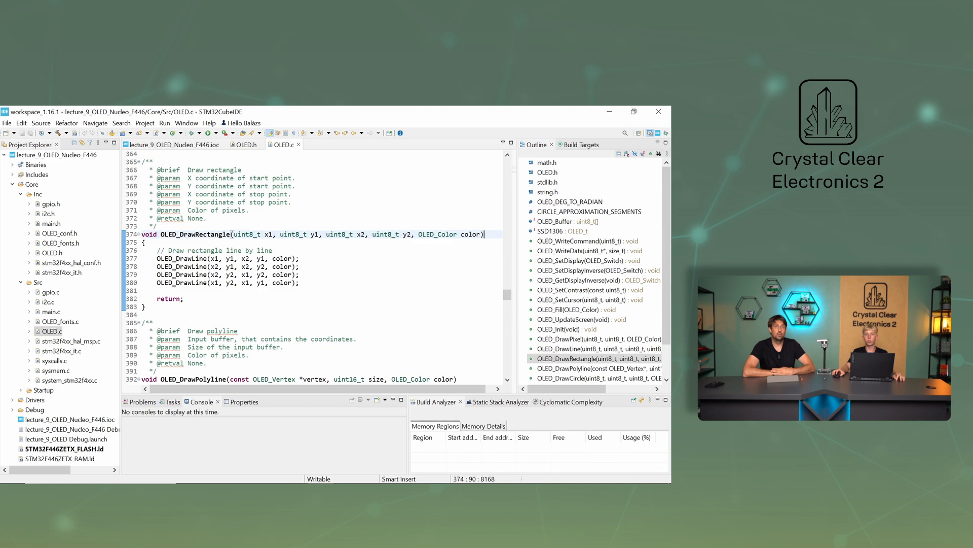
pyautogui.click(298, 266)
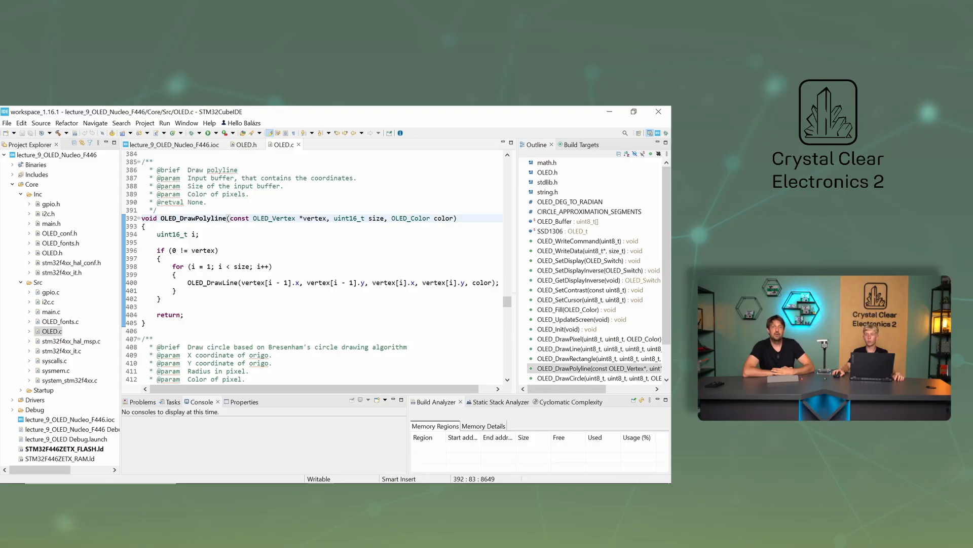
pyautogui.click(458, 218)
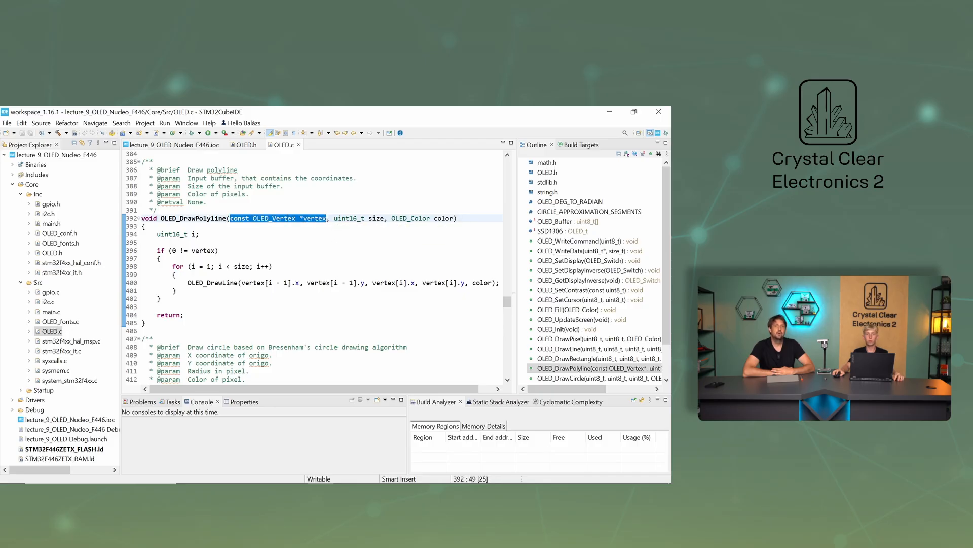
pyautogui.doubleClick(358, 218)
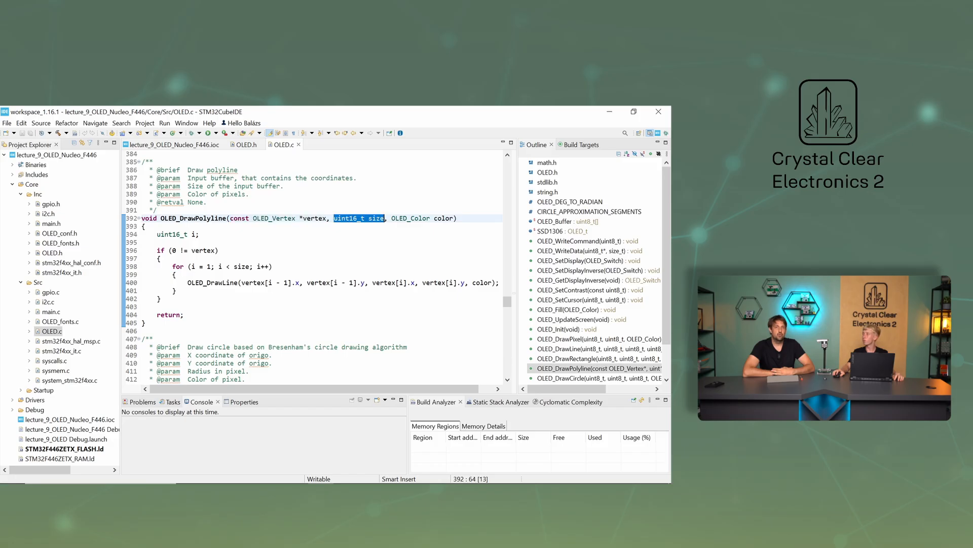
pyautogui.doubleClick(423, 218)
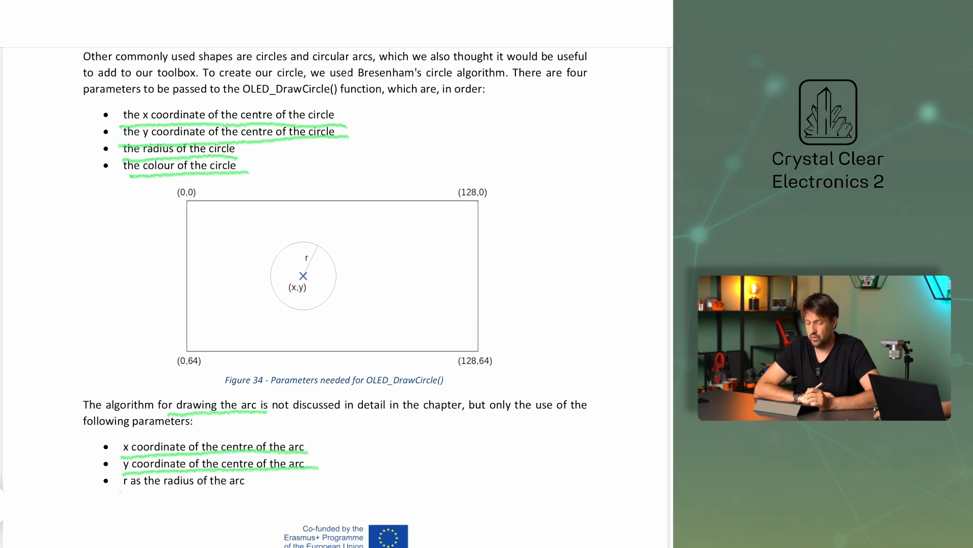
# Scroll the PDF down to the arc section covering x, y, radius, start and end angles
pyautogui.scroll(-3)
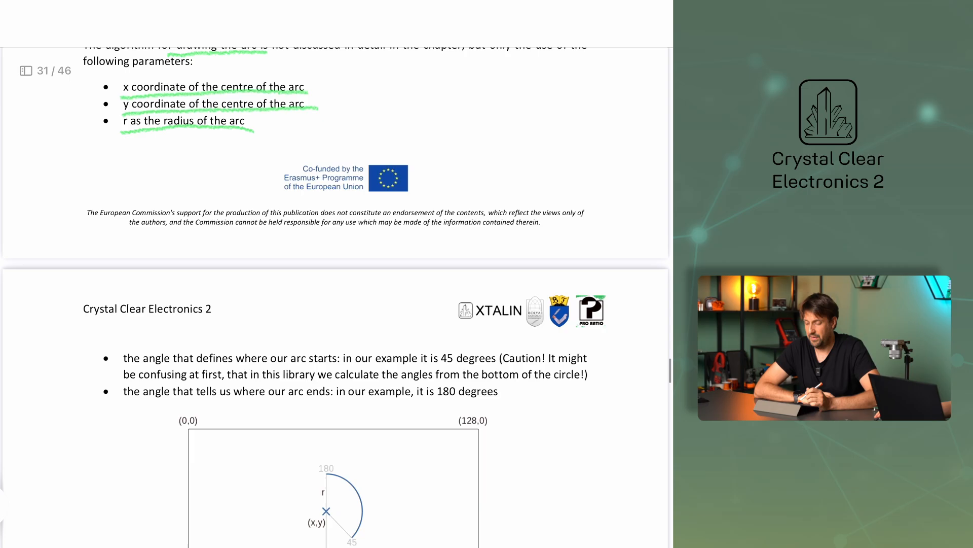
pyautogui.scroll(-3)
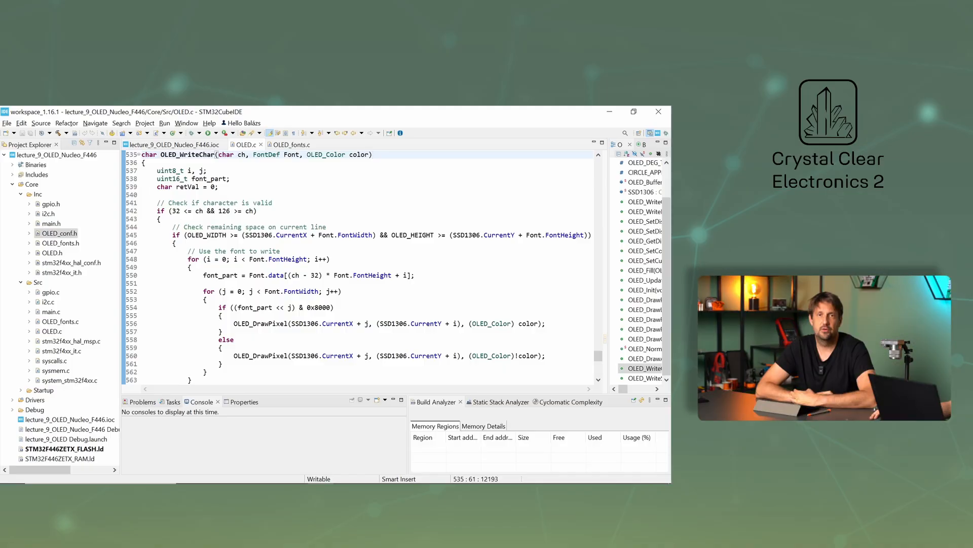
pyautogui.click(373, 155)
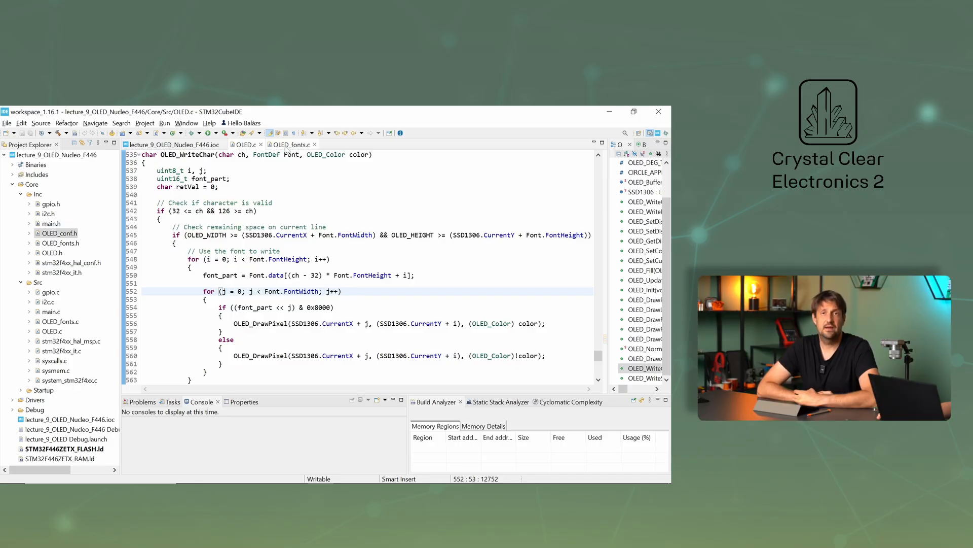
pyautogui.click(290, 144)
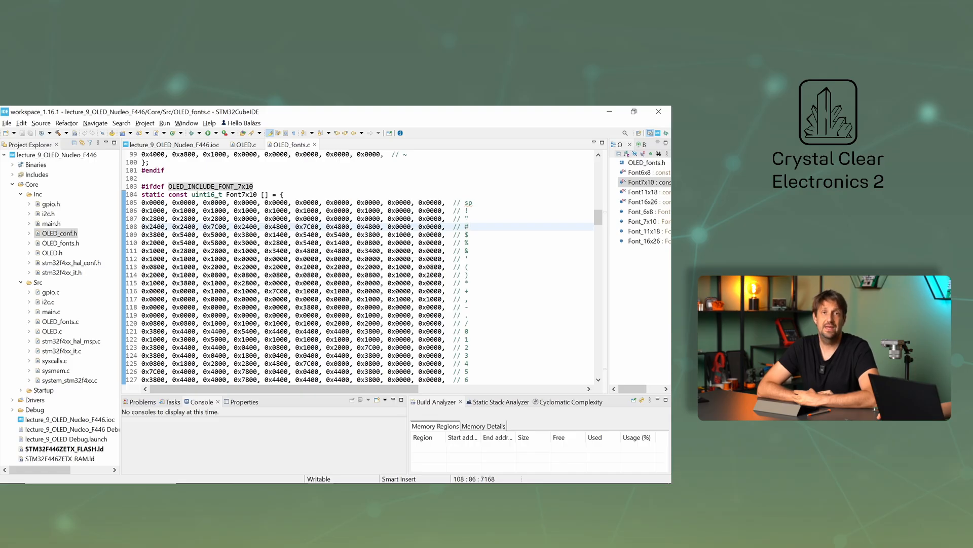
pyautogui.moveTo(243, 144)
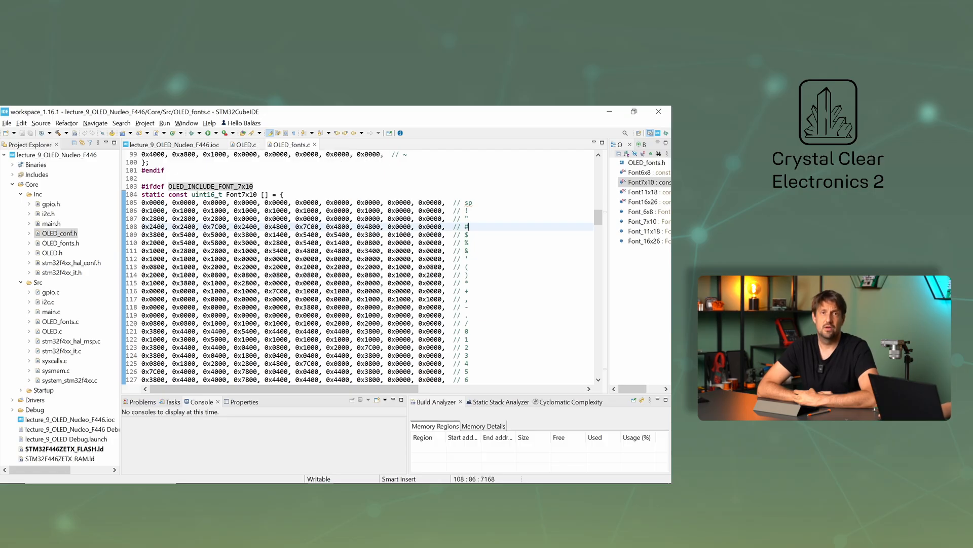
pyautogui.click(246, 144)
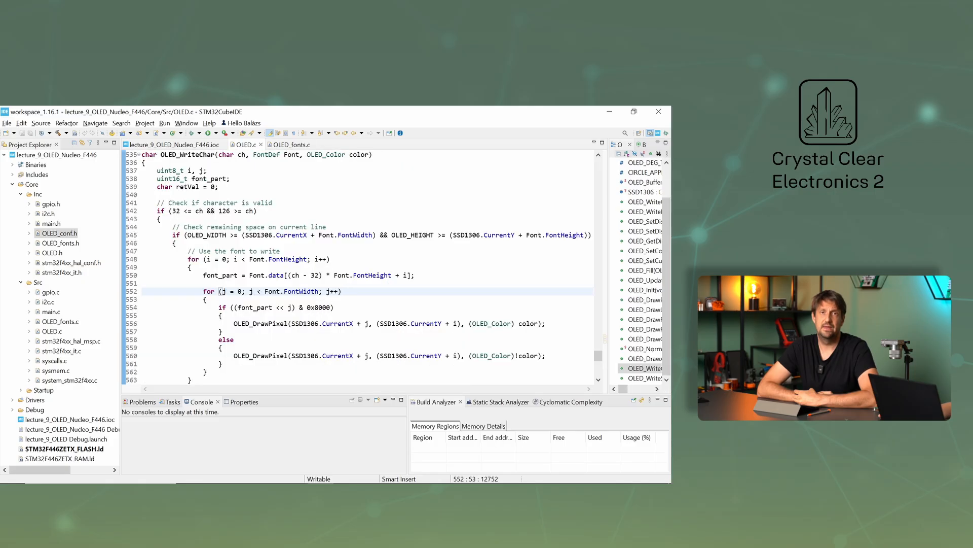
pyautogui.click(249, 259)
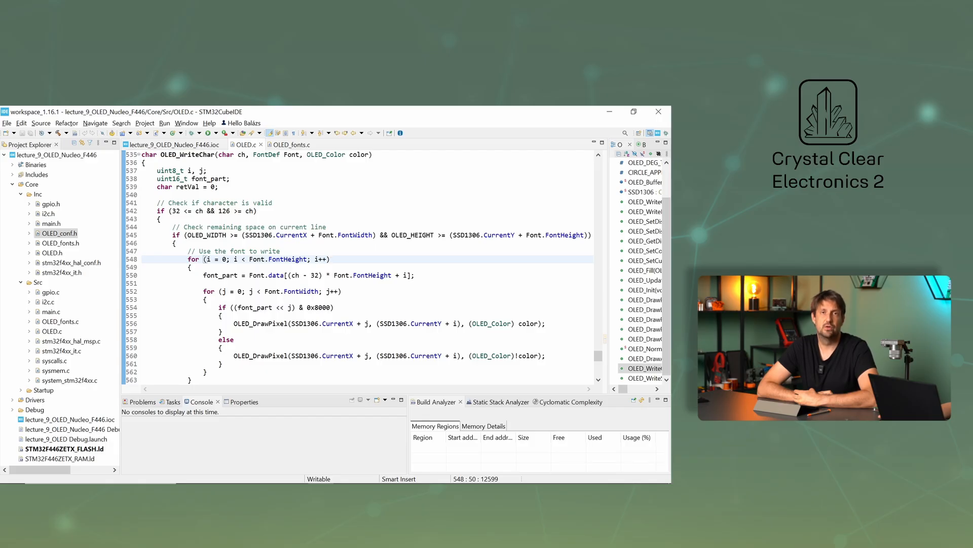
pyautogui.doubleClick(299, 275)
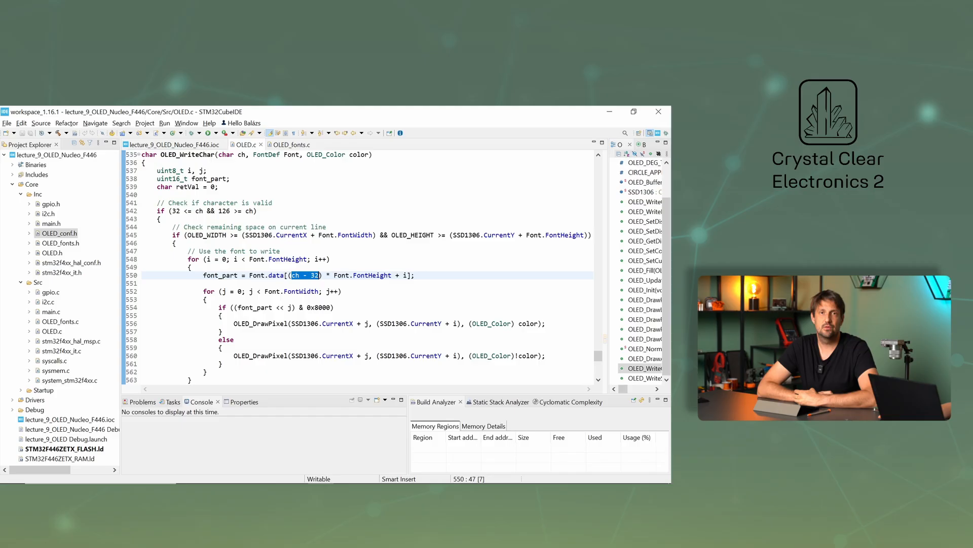
pyautogui.doubleClick(362, 275)
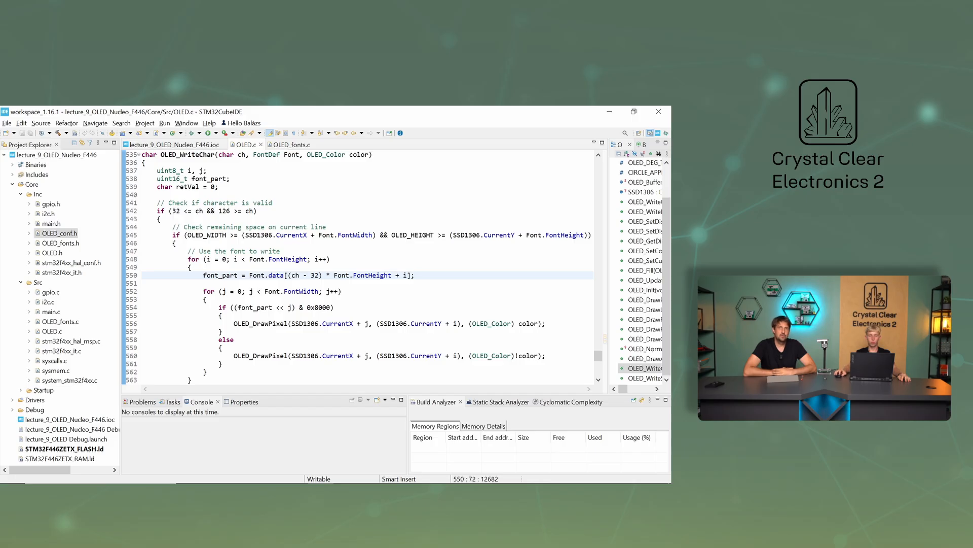
pyautogui.click(415, 275)
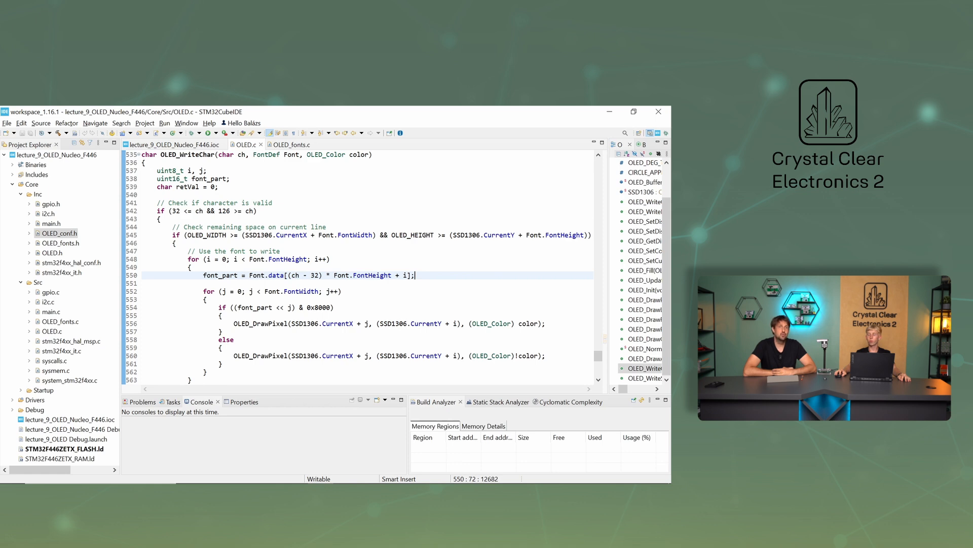
pyautogui.click(342, 291)
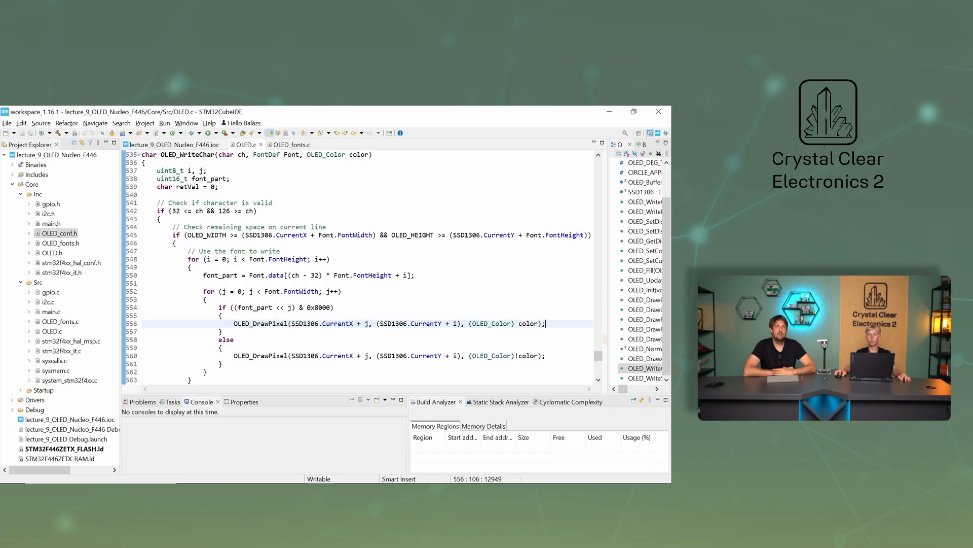
# Scroll past OLED_WriteChar's cursor advance and return value to OLED_WriteString's while loop
pyautogui.scroll(-3)
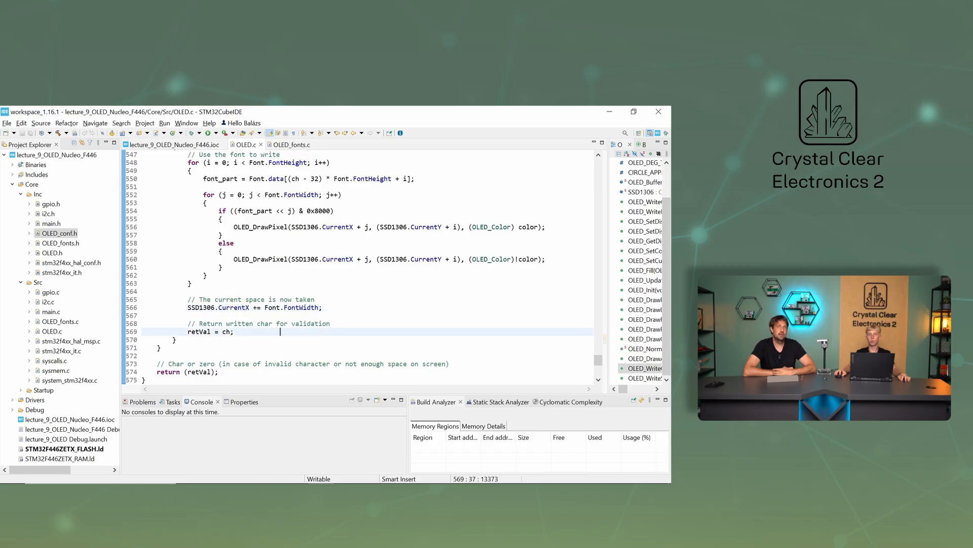
pyautogui.scroll(-3)
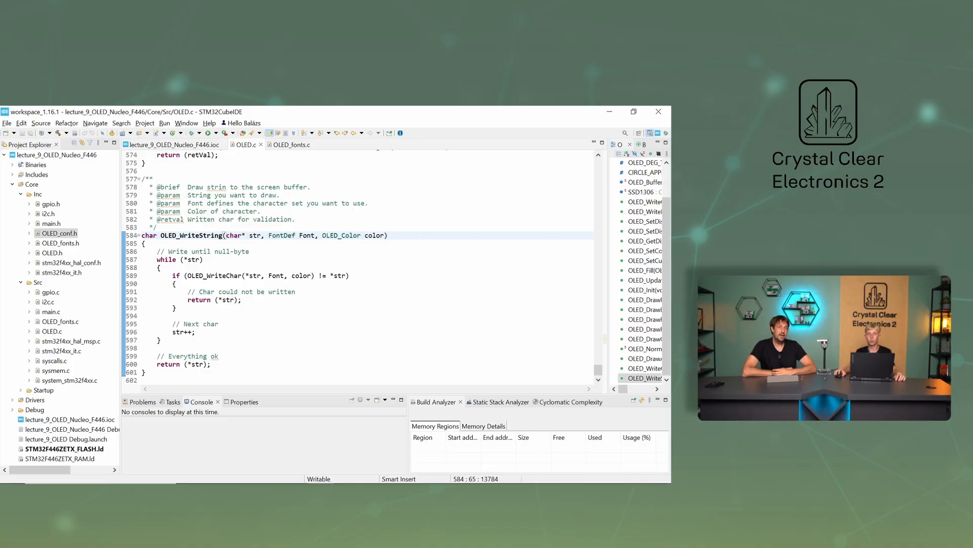
pyautogui.click(211, 259)
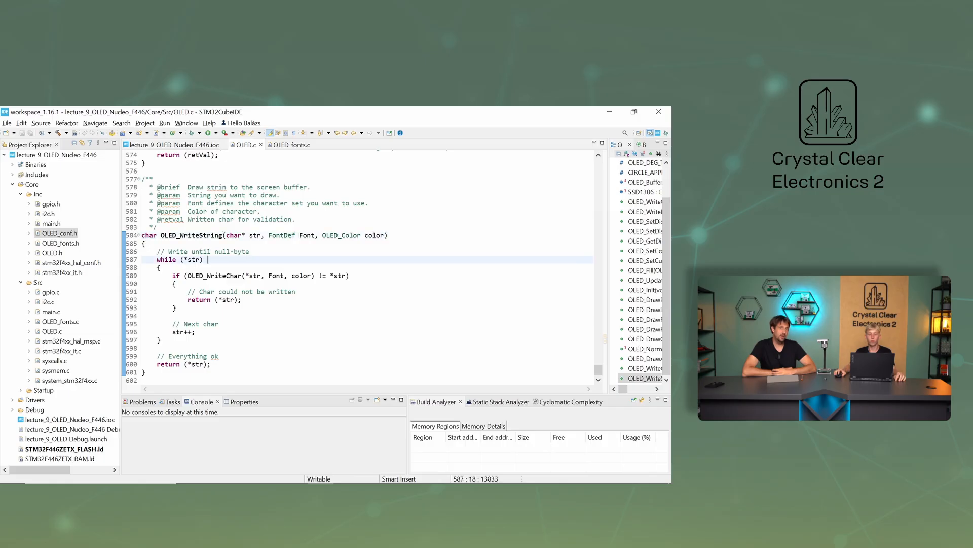